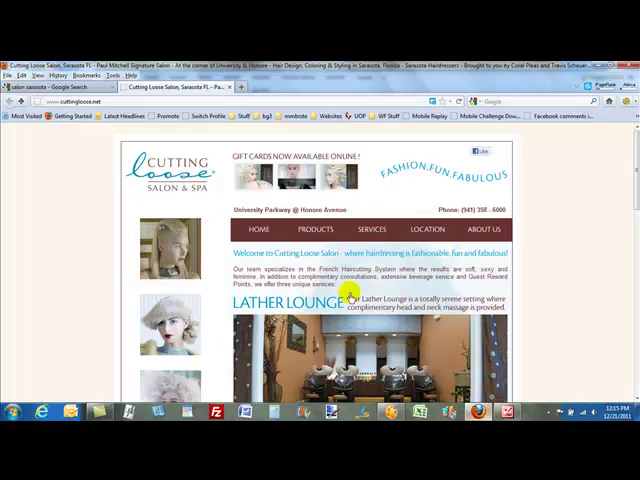
mouse_move(348, 300)
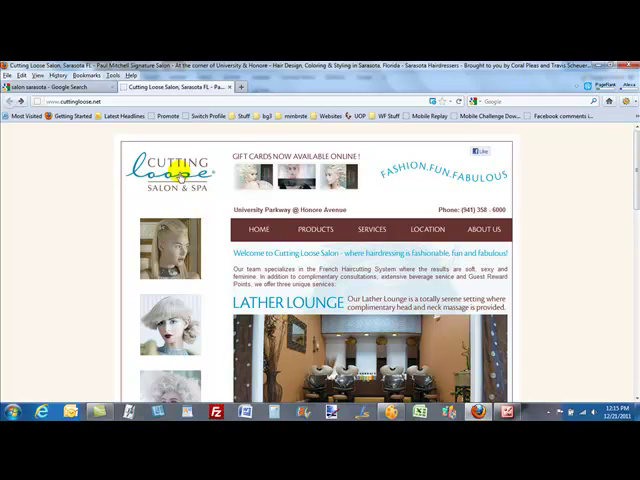
Step: Save the Cutting Loose salon logo image from the website to the computer
right_click(180, 180)
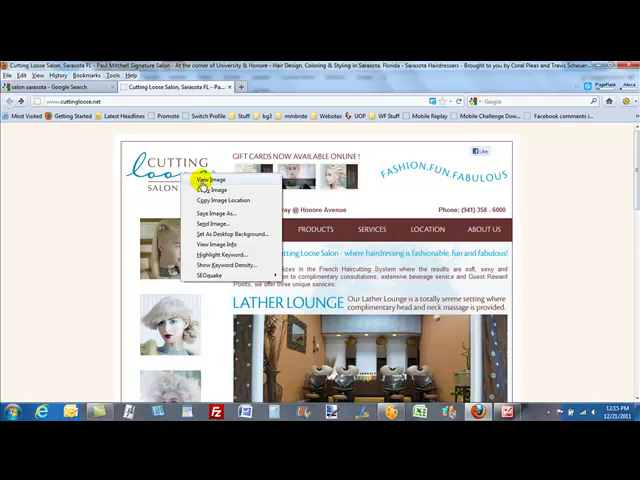
click(208, 182)
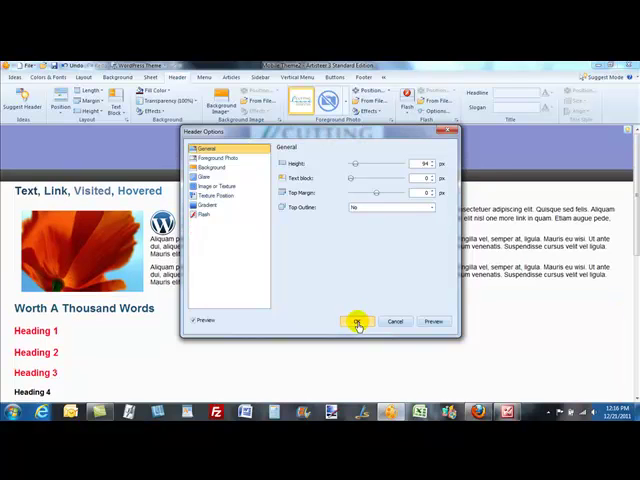
Step: Confirm the header height and margins, then set the logo's position within the header
click(360, 322)
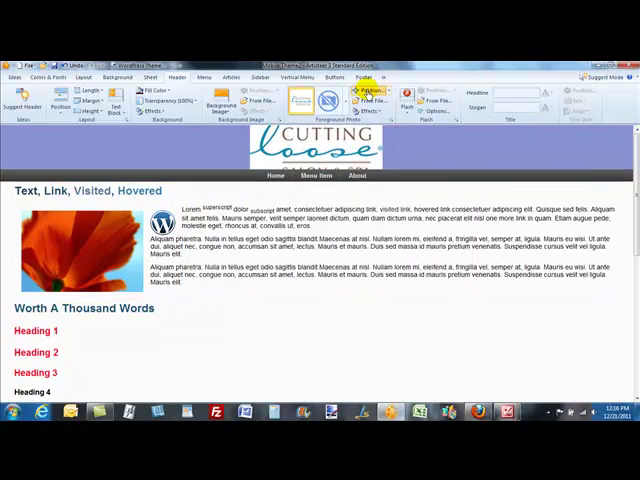
click(372, 92)
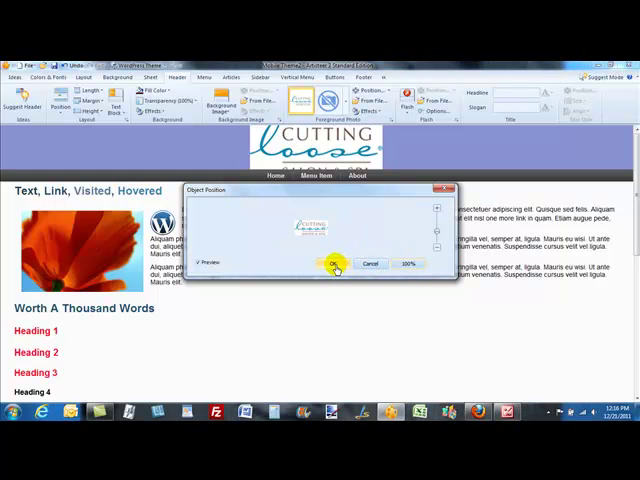
click(332, 264)
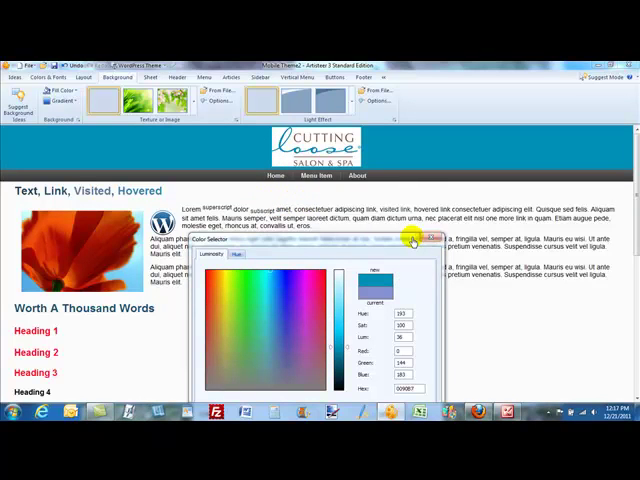
Step: Make the header background teal and give the menu bar a matching dark custom colour
click(434, 236)
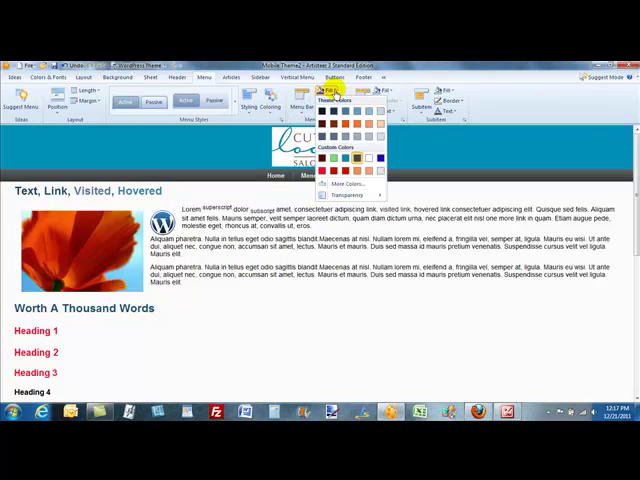
click(340, 184)
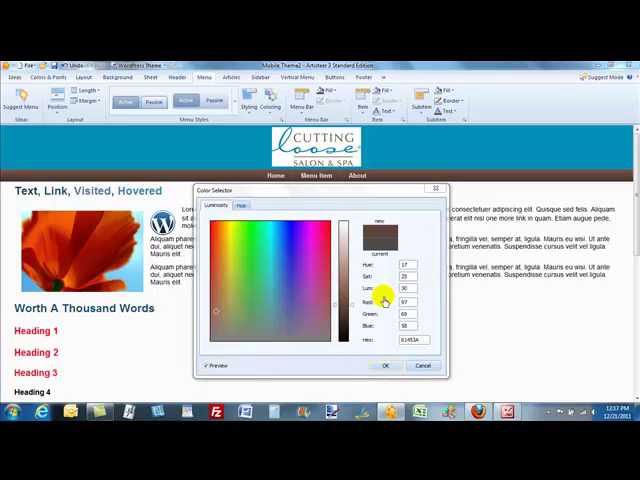
click(388, 364)
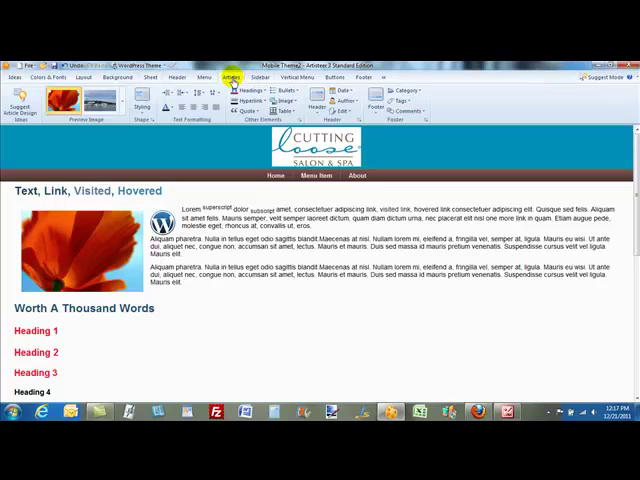
Step: Show the Sheet settings for the page width and layout
click(150, 76)
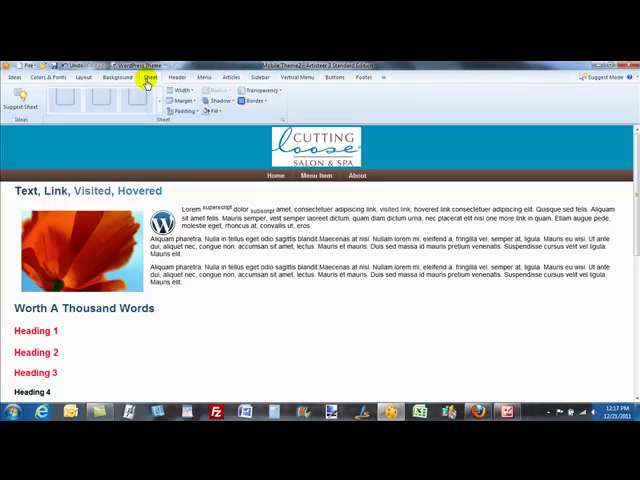
click(184, 90)
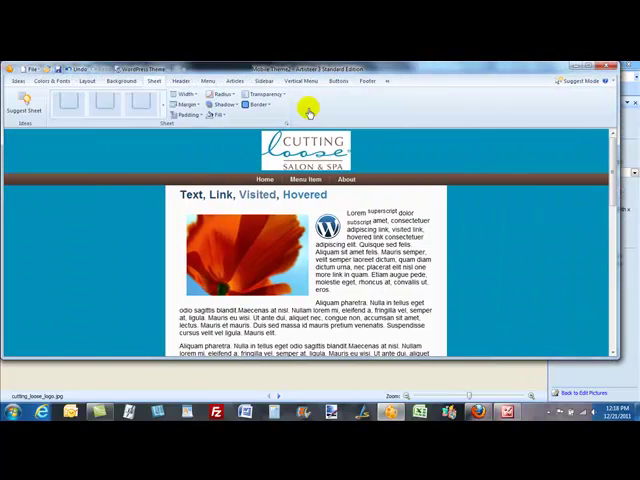
Step: Set the page sheet to a fluid percentage width so it spans the whole window
click(188, 92)
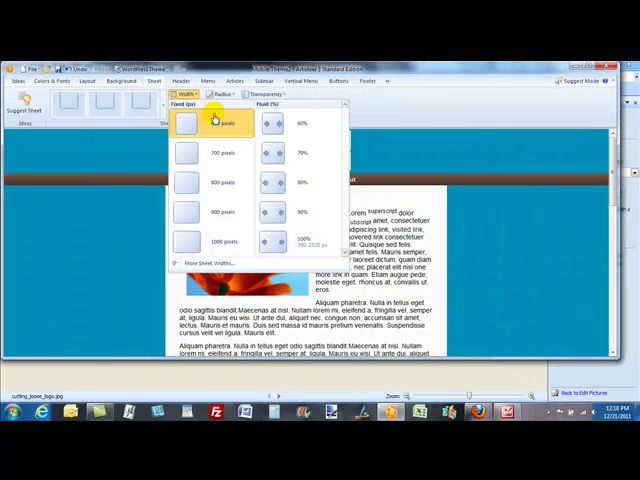
click(290, 122)
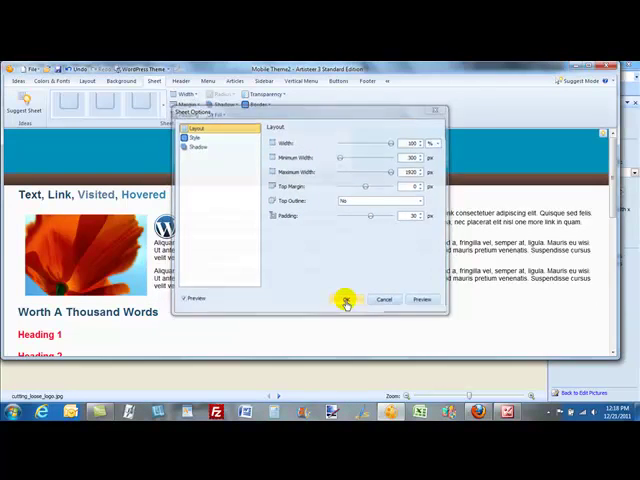
click(342, 300)
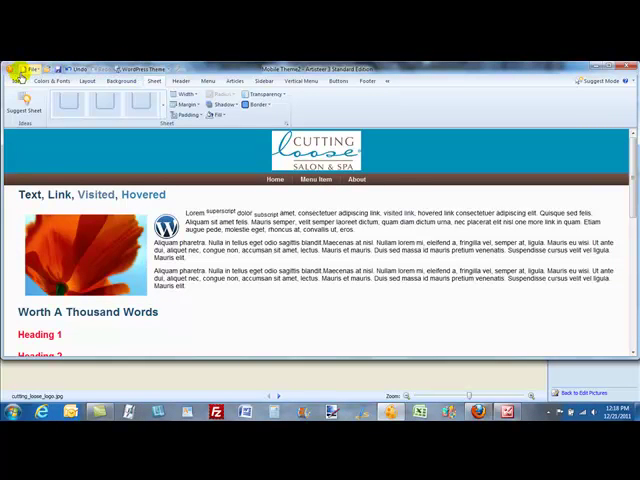
Step: Export the theme as a WordPress theme into the chosen destination folder
click(140, 68)
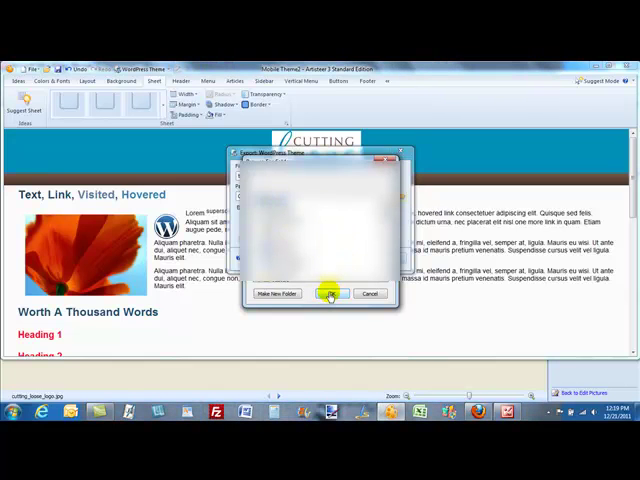
click(328, 294)
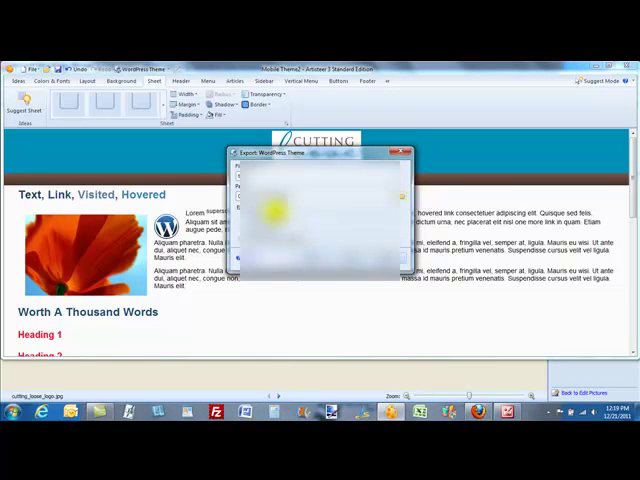